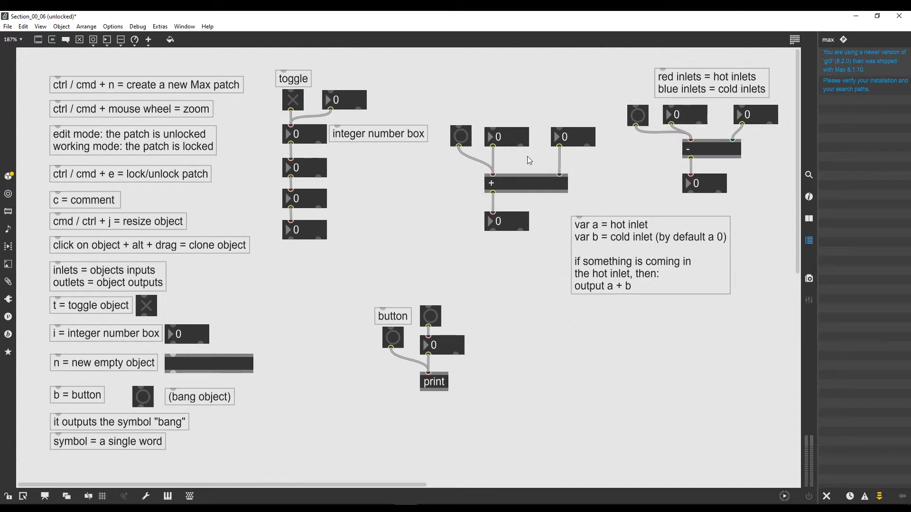
mouse_move(558, 163)
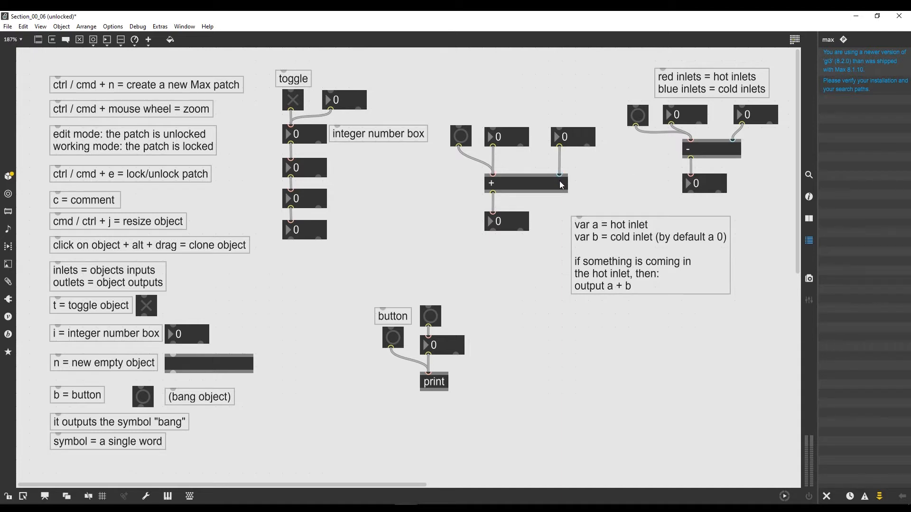
mouse_move(573, 178)
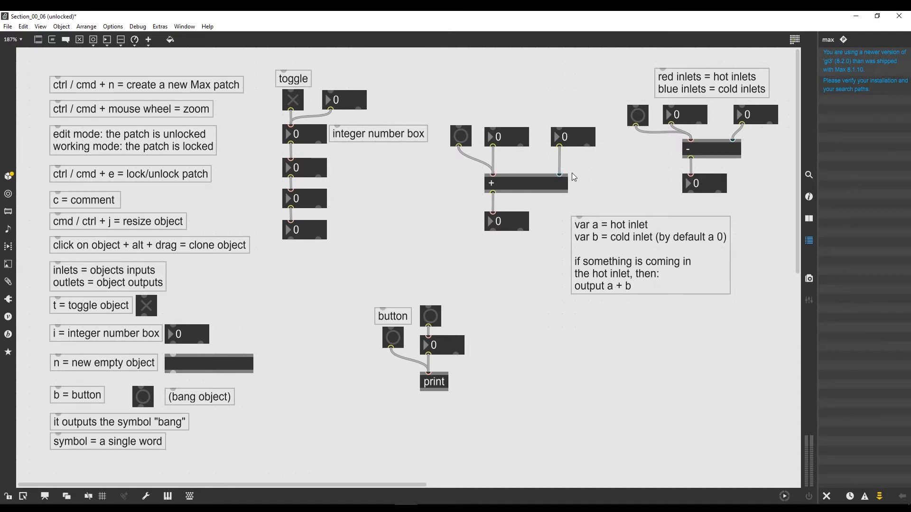
mouse_move(524, 140)
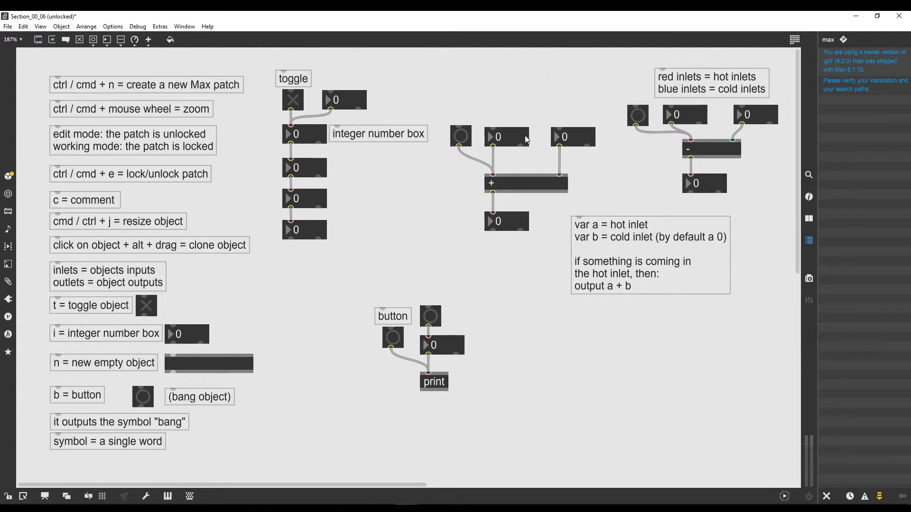
Step: Move the bang button down between the two number boxes of the addition
left_click_drag(650, 255, 697, 367)
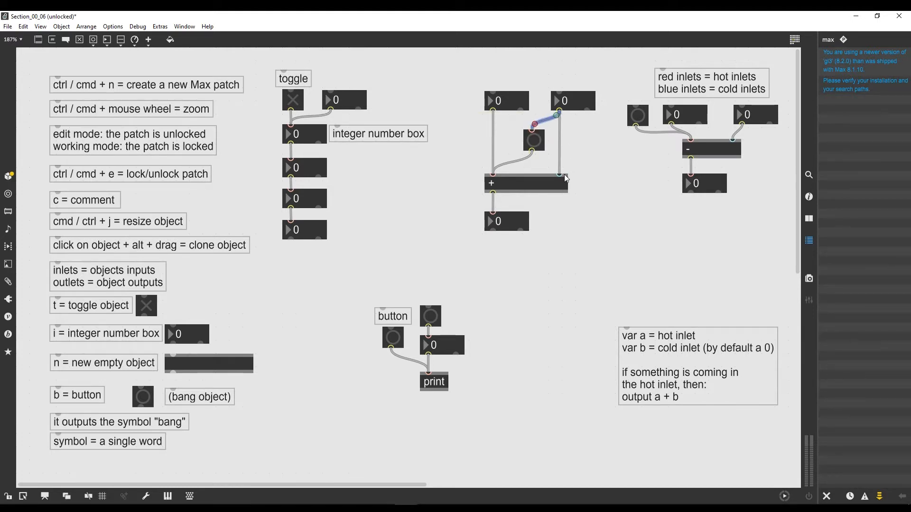
mouse_move(581, 155)
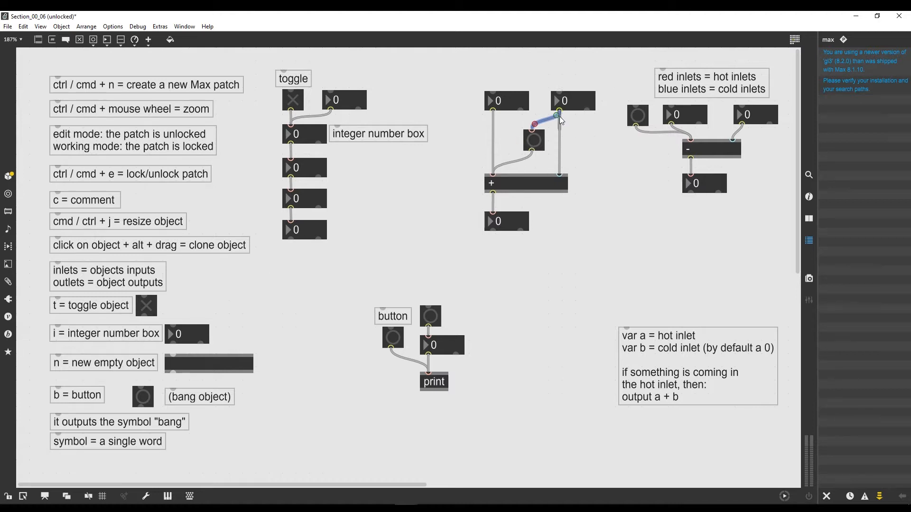
mouse_move(545, 158)
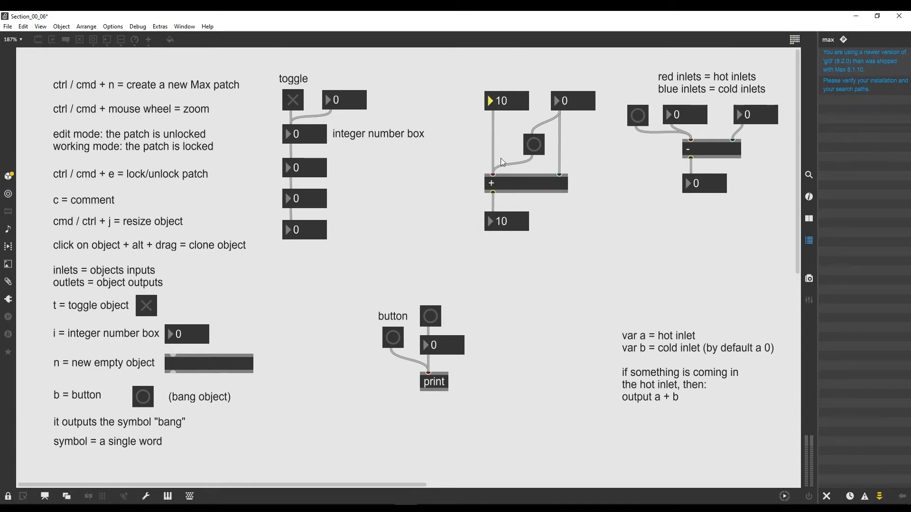
mouse_move(491, 208)
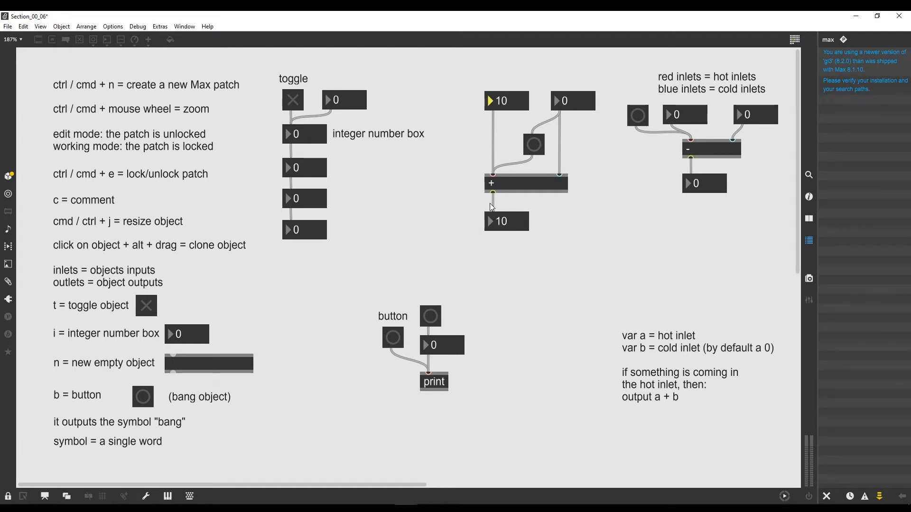
mouse_move(502, 207)
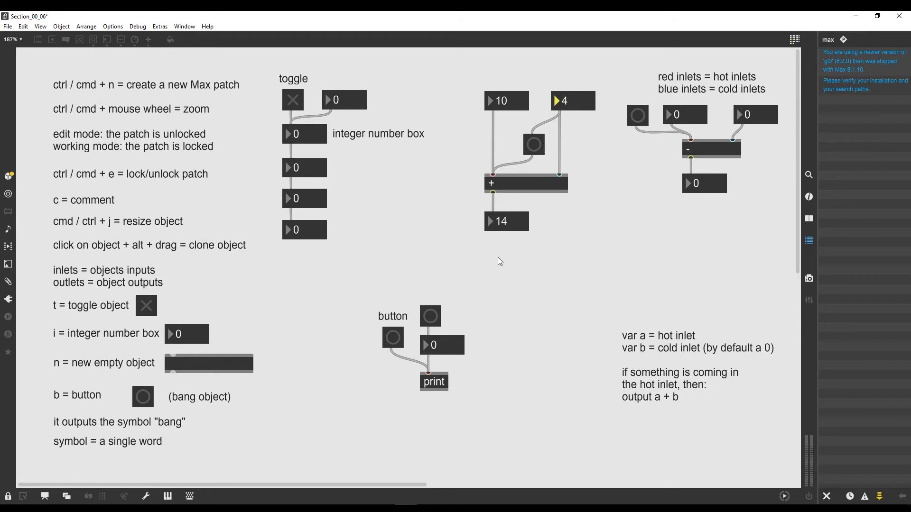
mouse_move(520, 238)
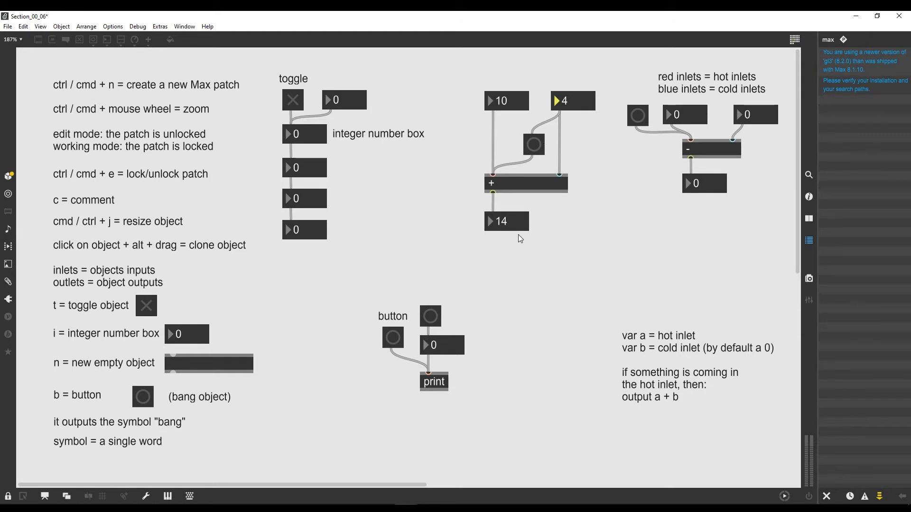
mouse_move(533, 124)
type("87")
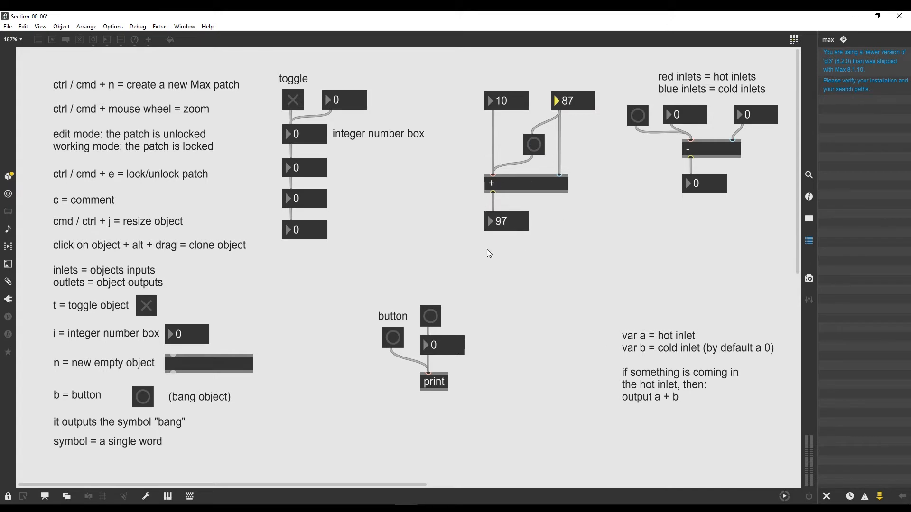
mouse_move(578, 101)
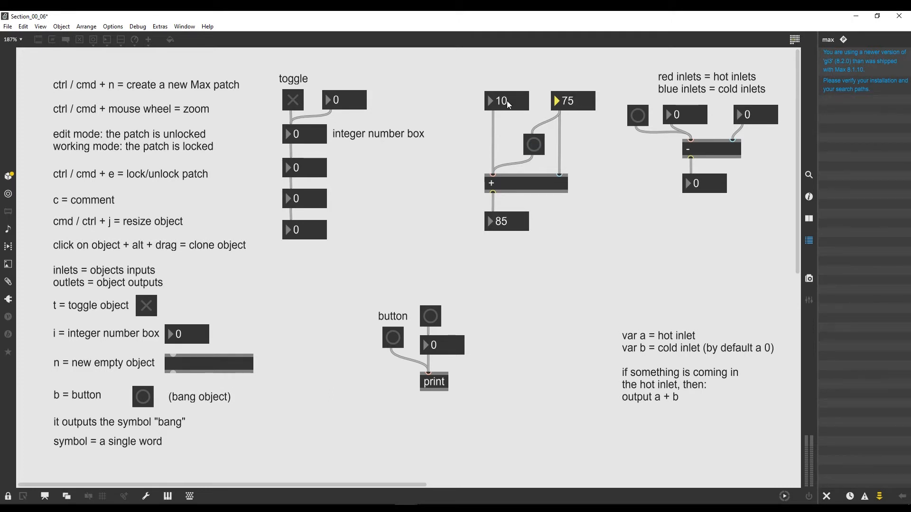
Step: Change the left number box to 9 so the locked + outputs 76 with 67
left_click_drag(506, 100, 509, 97)
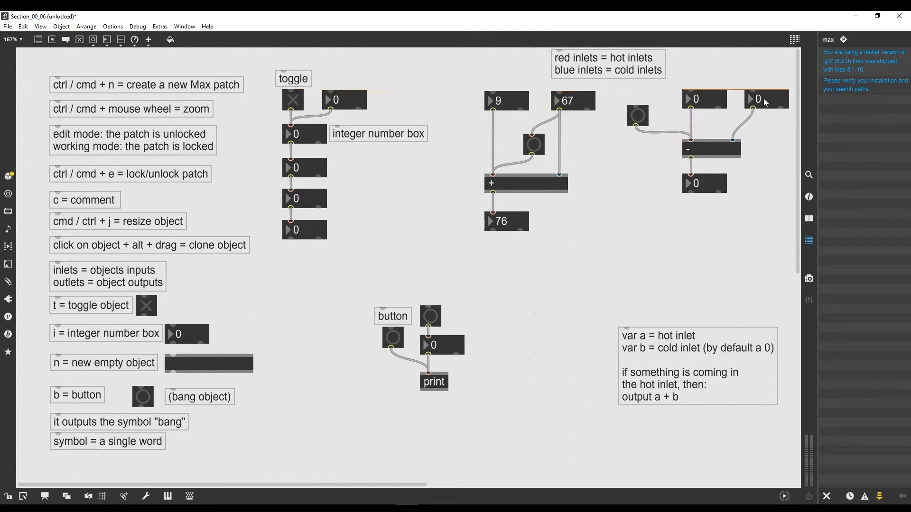
Step: Select the subtraction part of the patch to start rearranging it around a bang
left_click(711, 149)
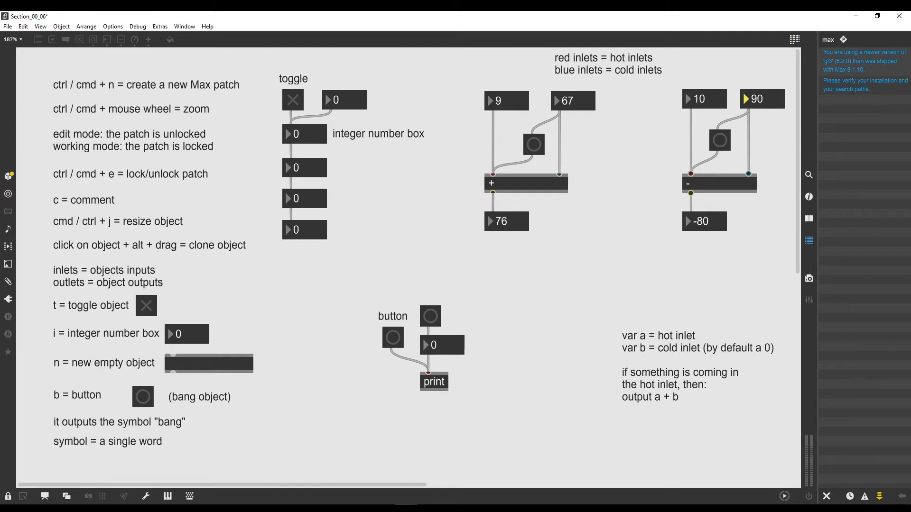
mouse_move(701, 237)
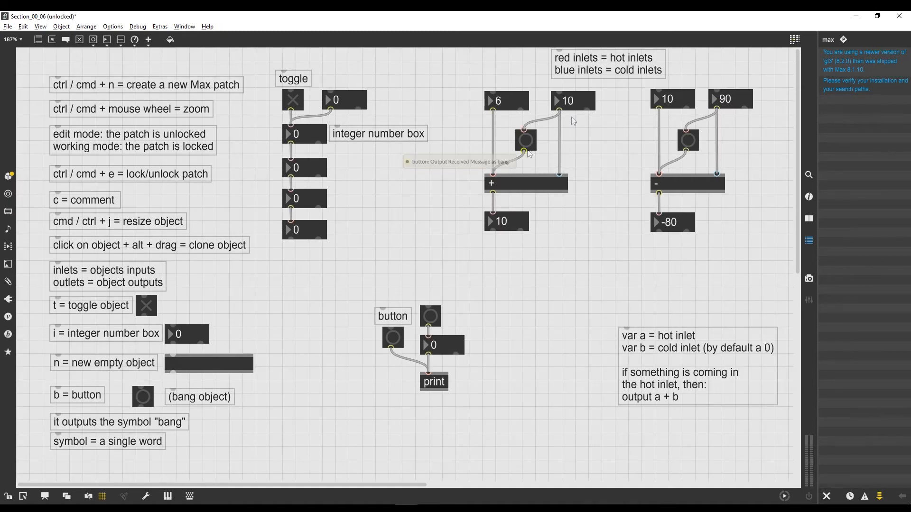
mouse_move(566, 110)
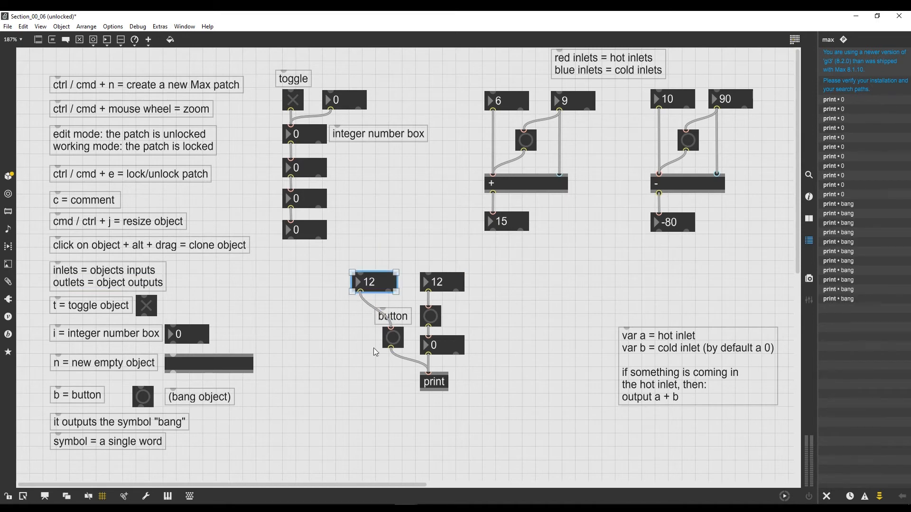
mouse_move(394, 327)
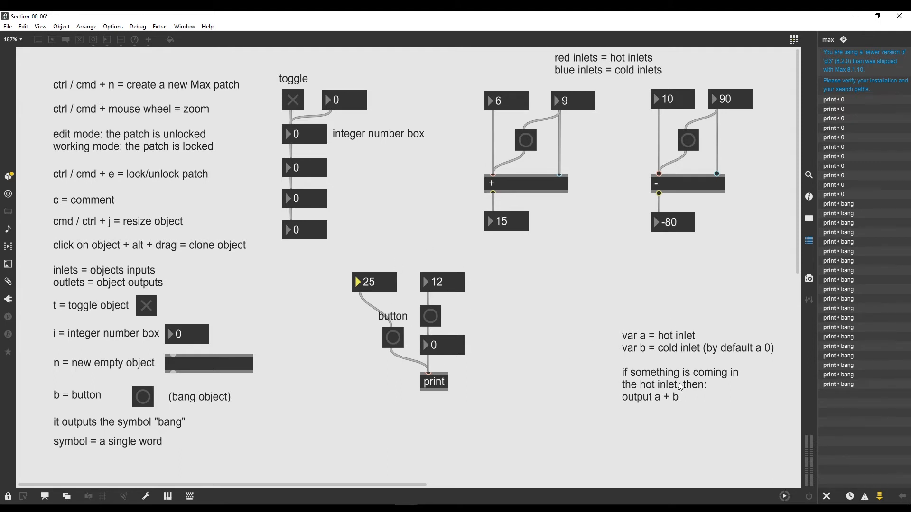
mouse_move(535, 129)
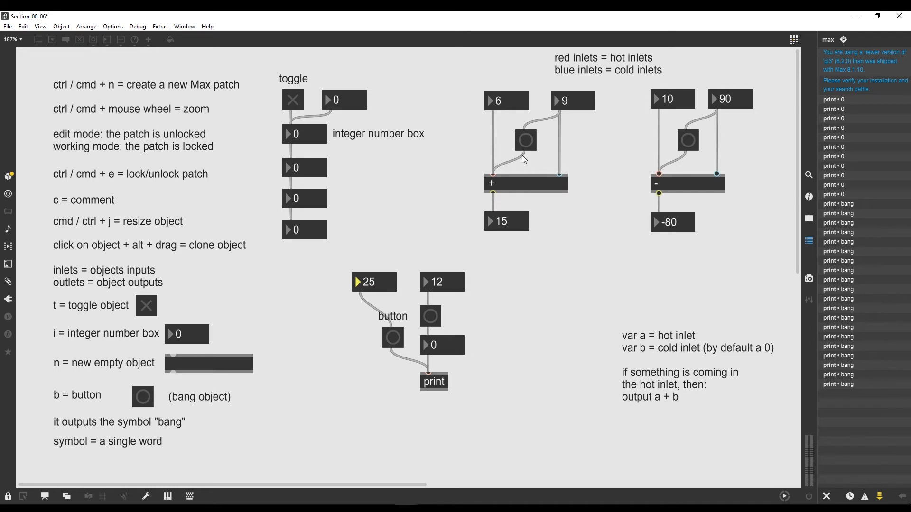
mouse_move(520, 160)
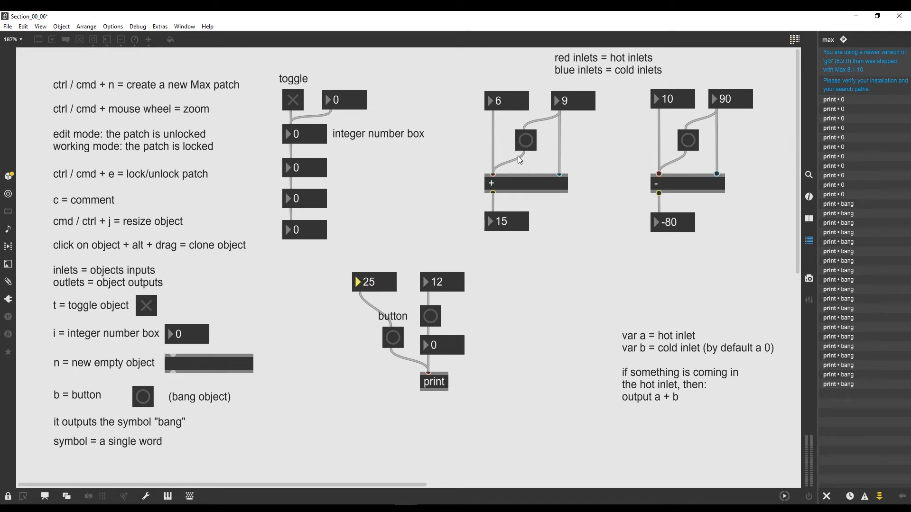
mouse_move(501, 200)
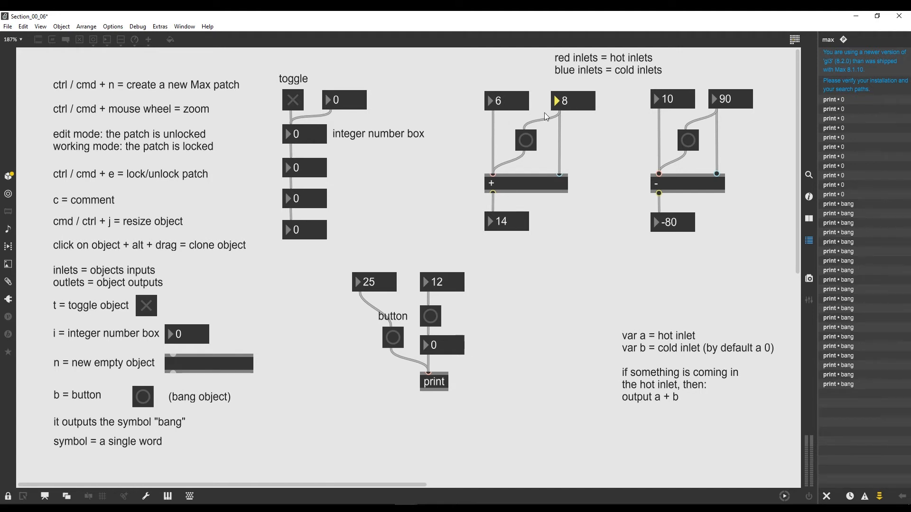
mouse_move(559, 180)
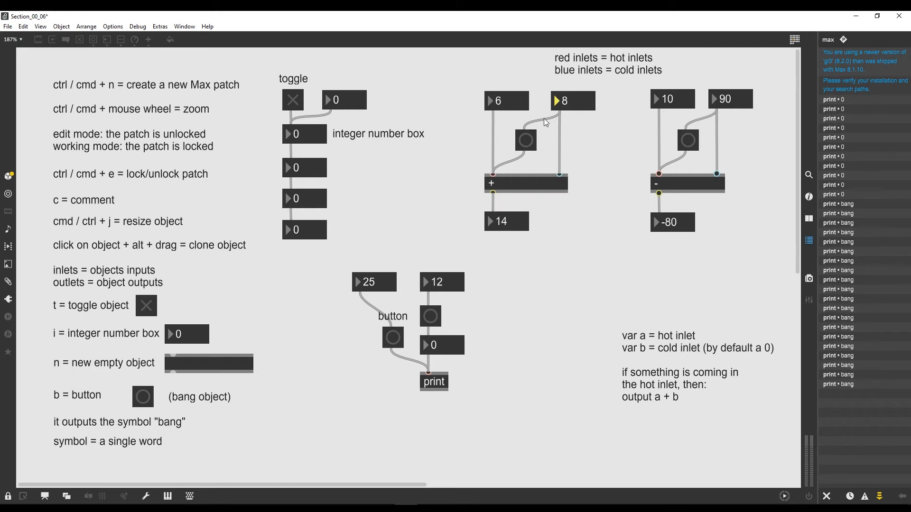
mouse_move(519, 157)
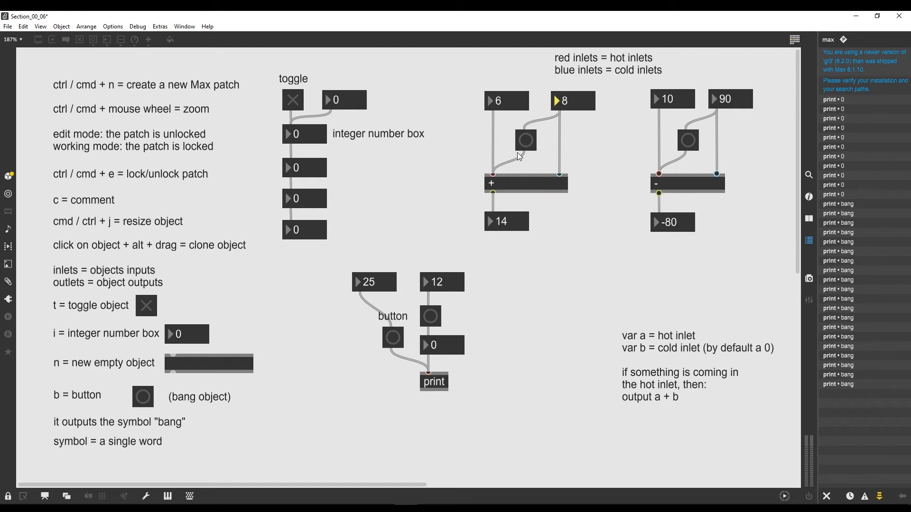
mouse_move(495, 178)
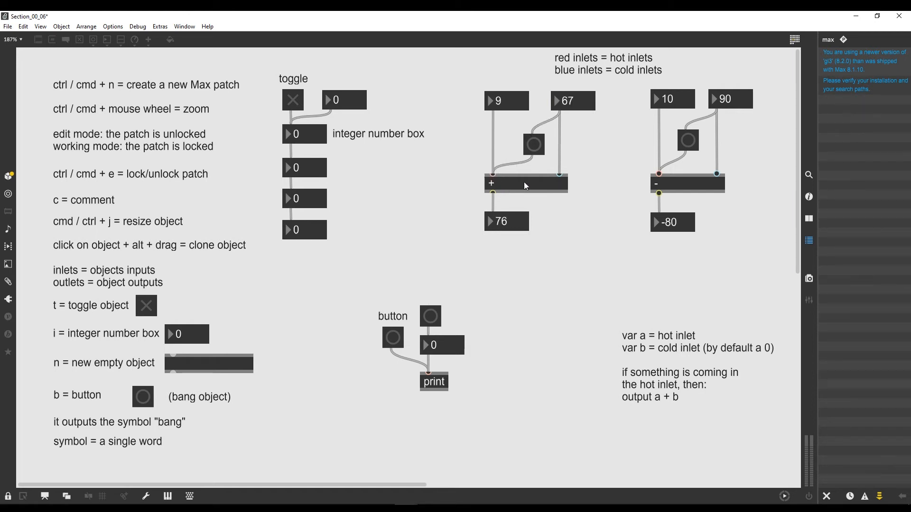
mouse_move(472, 191)
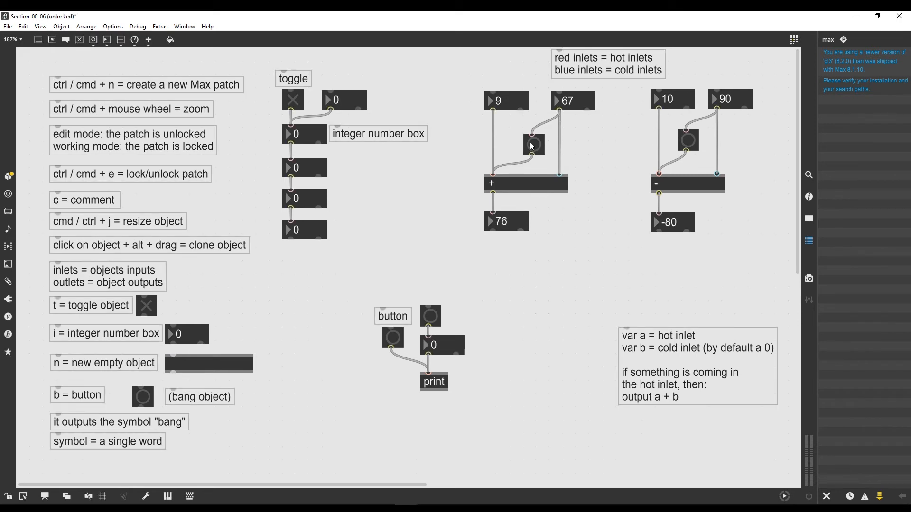
mouse_move(532, 144)
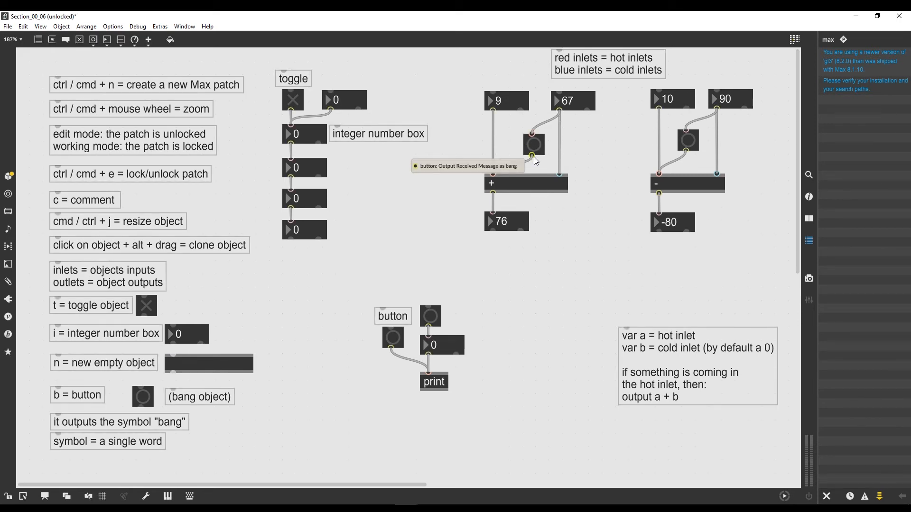
mouse_move(537, 154)
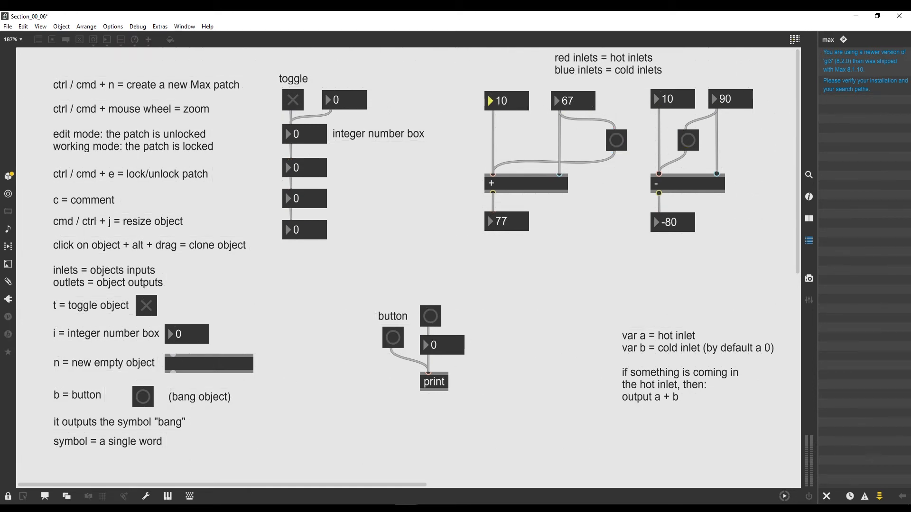
Step: Set the number boxes to values like 2 and 5, then 6 and 10, showing the sum lagging at 10
left_click(559, 100)
type("3")
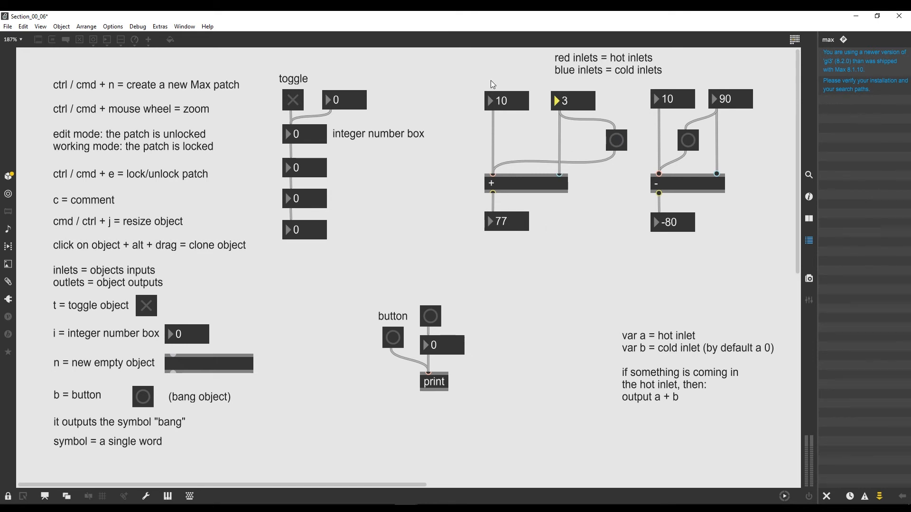
mouse_move(512, 171)
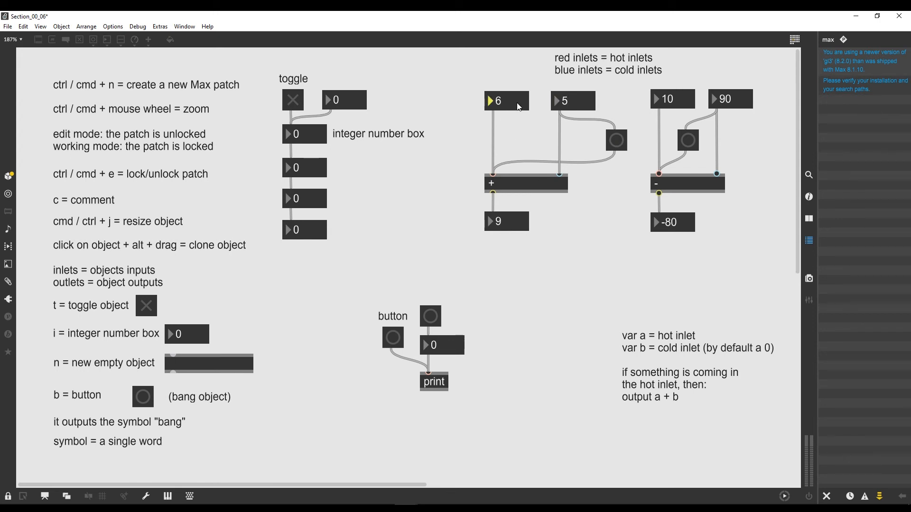
left_click(496, 101)
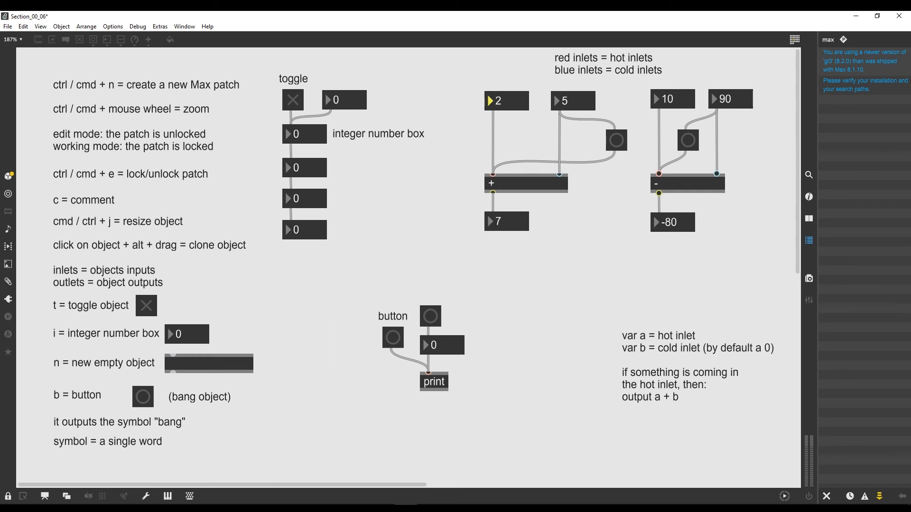
mouse_move(601, 102)
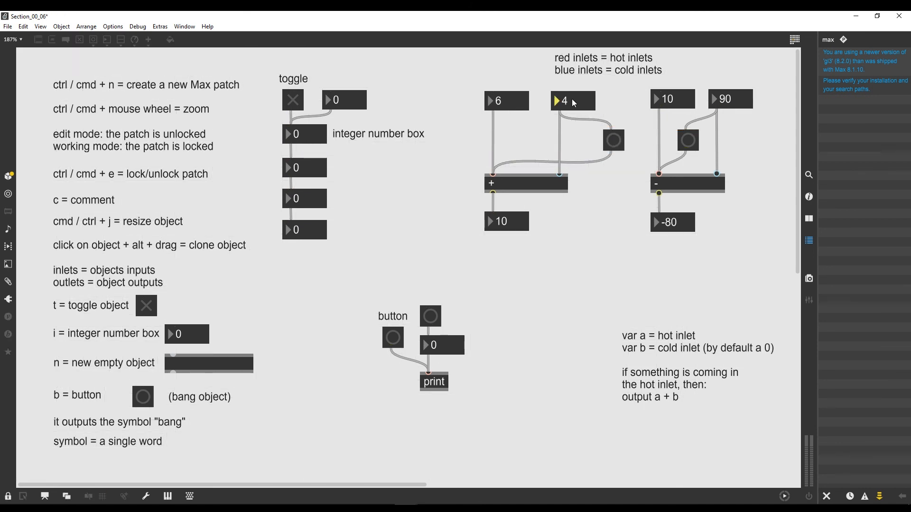
left_click_drag(572, 100, 572, 81)
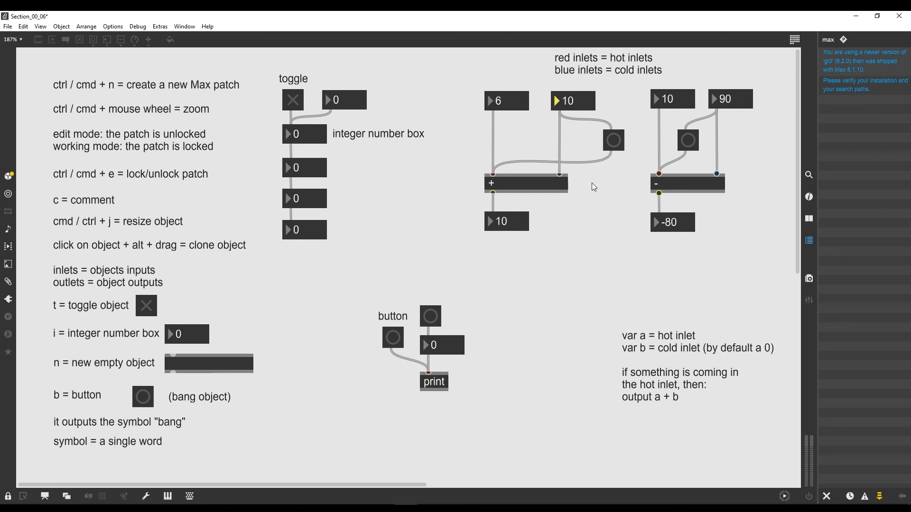
mouse_move(605, 169)
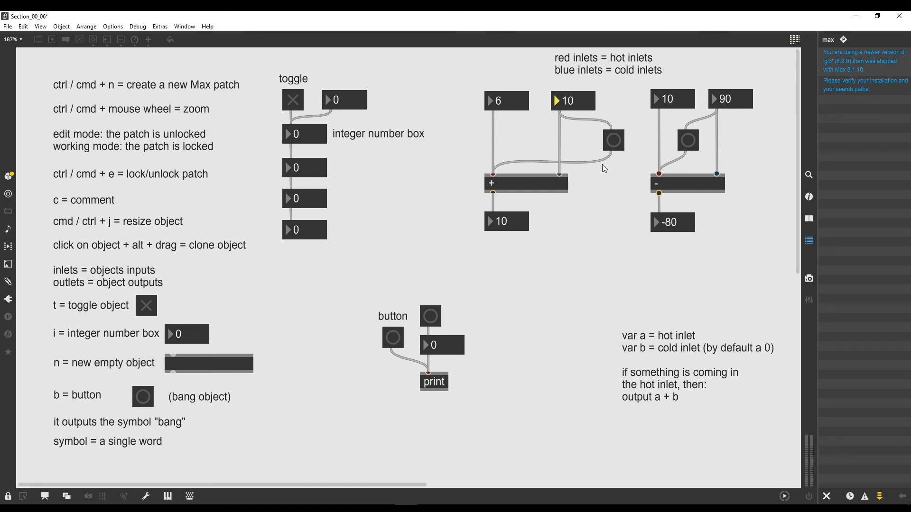